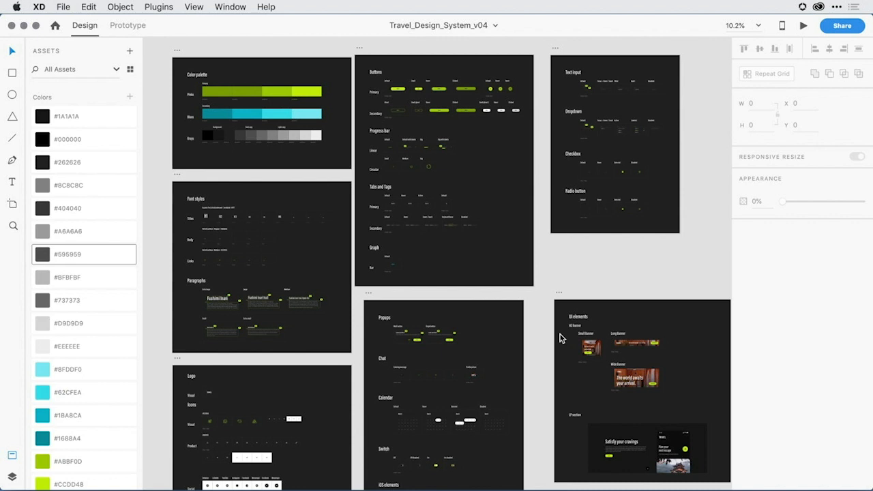
pyautogui.moveTo(832, 25)
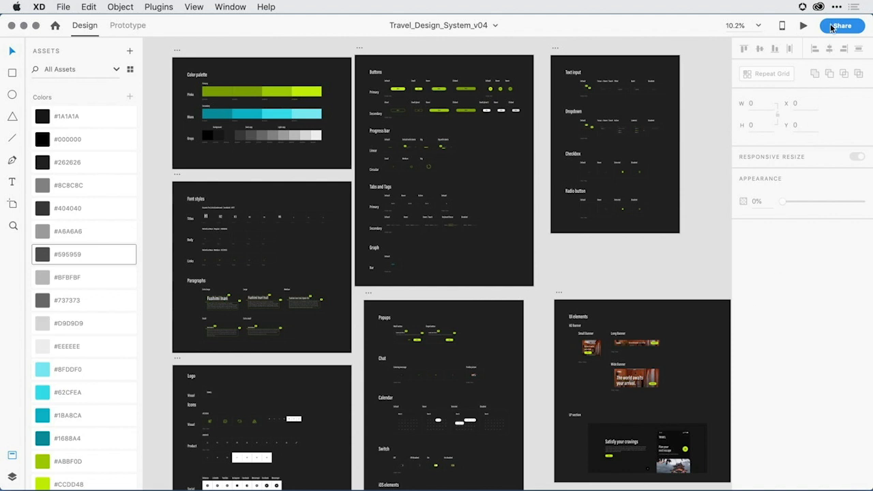
# - Start sharing Travel_Design_System_v04, prompting a save as a cloud document first
pyautogui.click(841, 24)
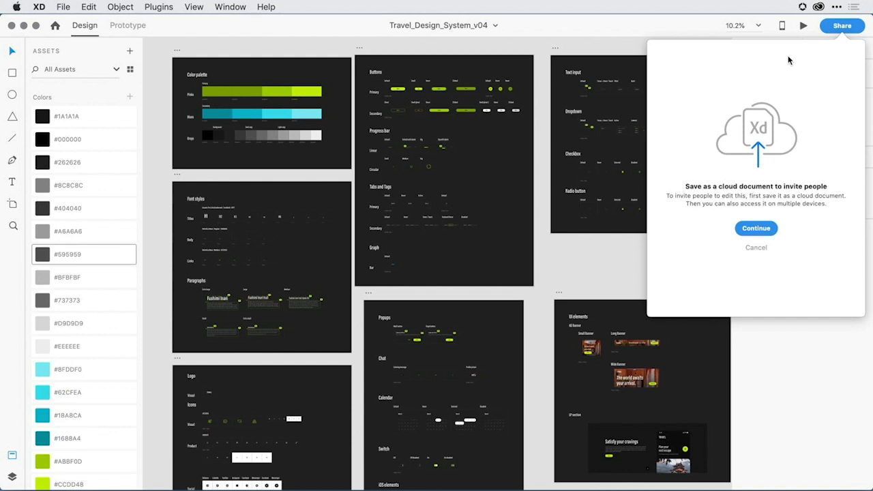
# - Continue and save Travel_Design_System_v04 to Cloud Documents under its name
pyautogui.click(755, 228)
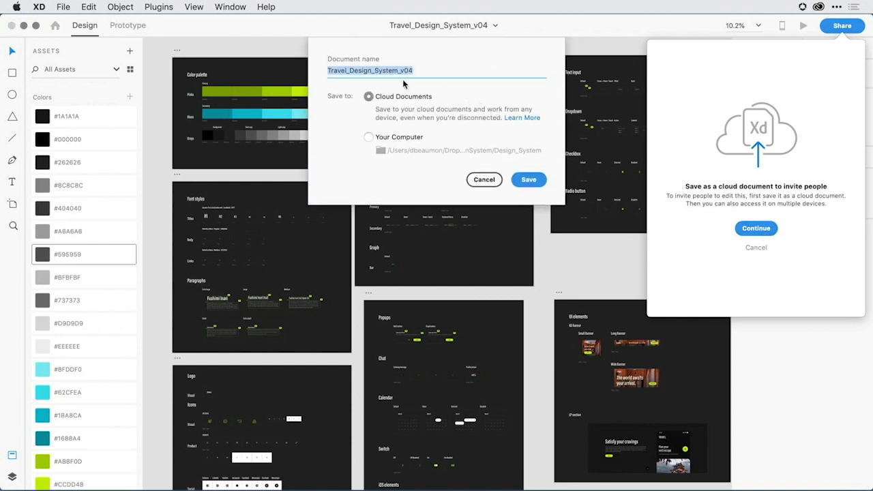
pyautogui.moveTo(404, 102)
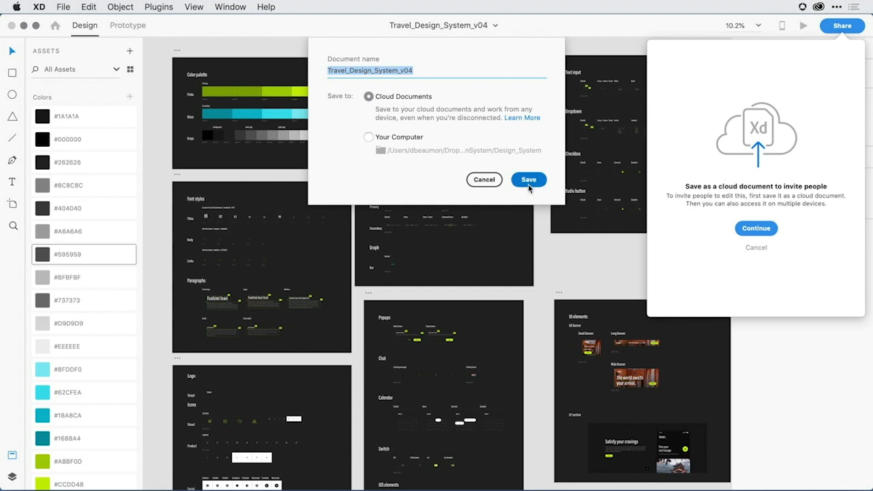
pyautogui.click(529, 180)
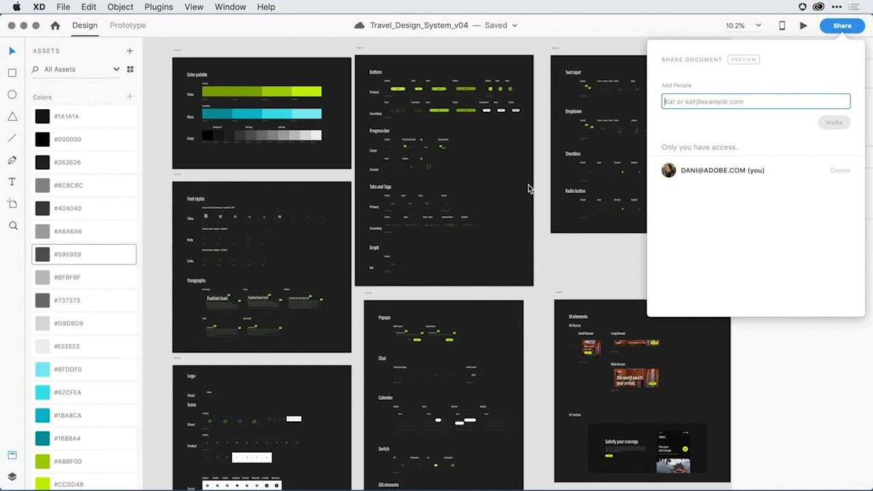
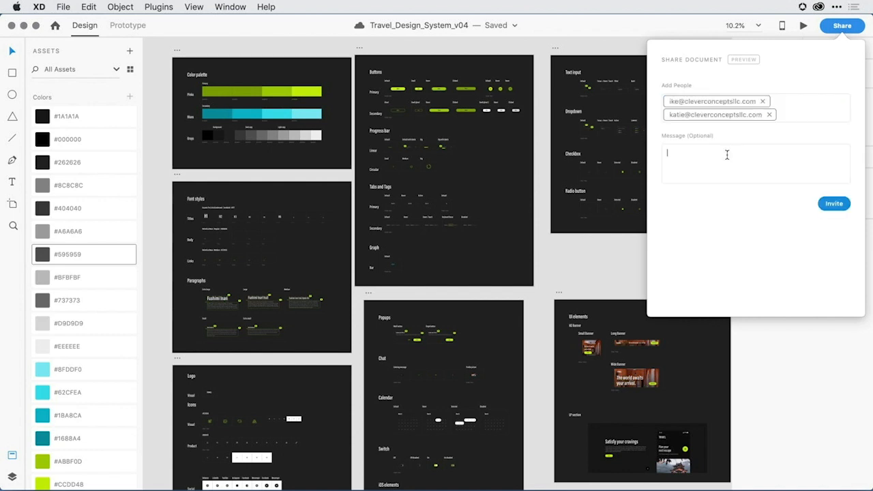
pyautogui.write("Hey there, here's the final design system for the Travel")
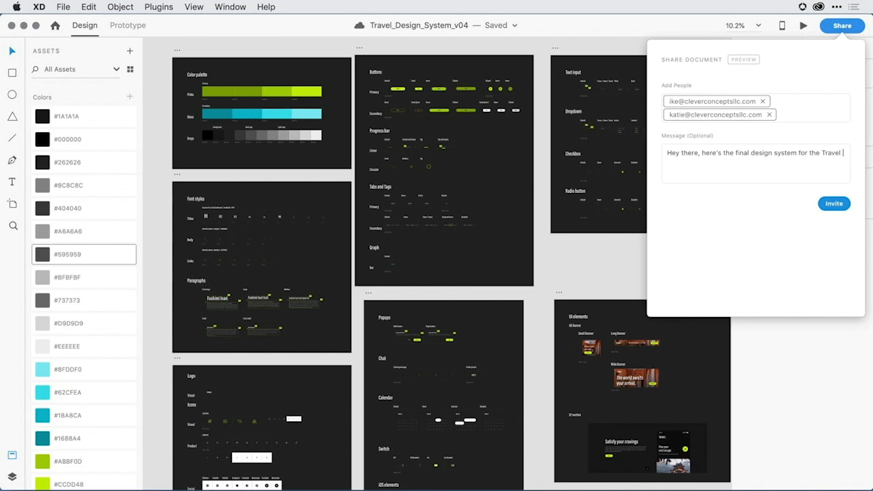
pyautogui.write('Services company.')
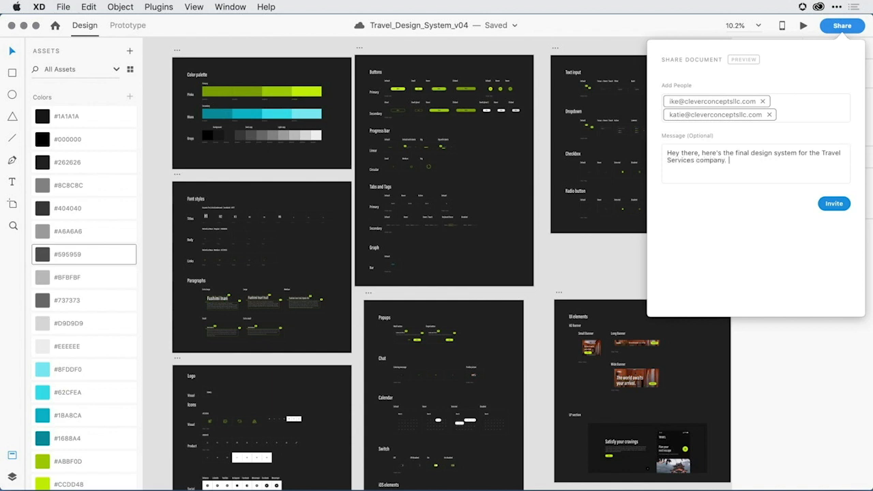
pyautogui.write('Let me know if you have any')
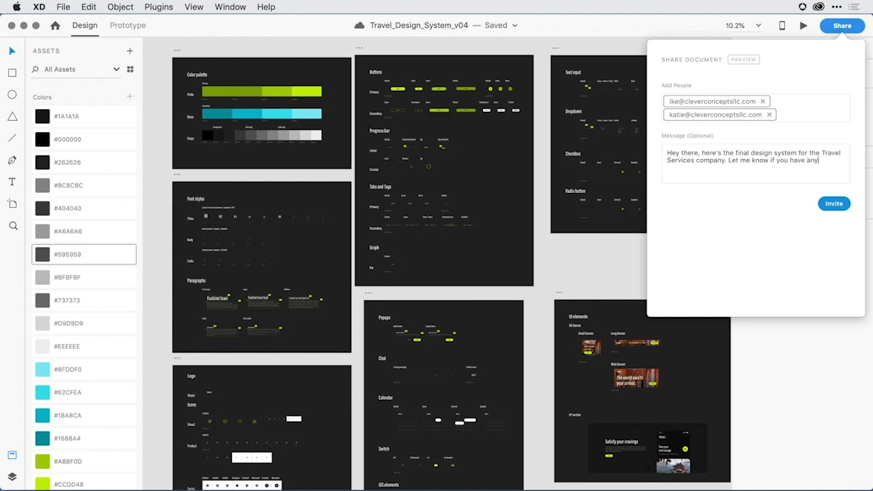
pyautogui.write('questions.')
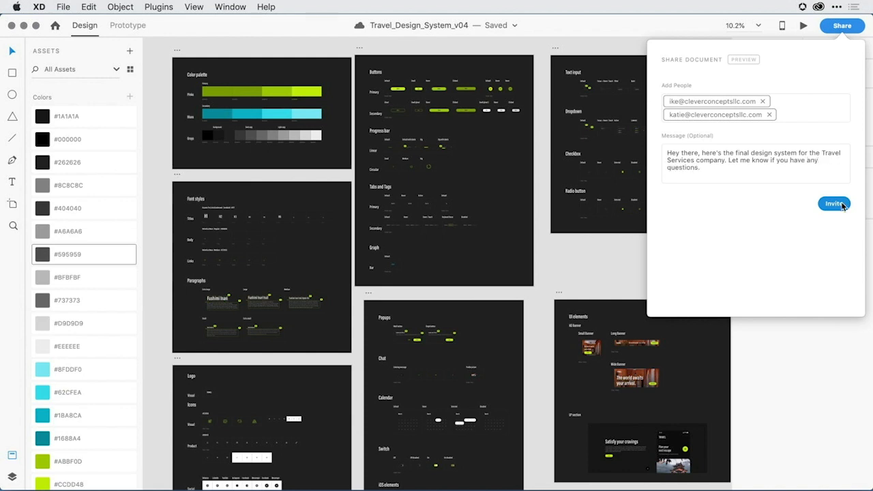
pyautogui.click(834, 203)
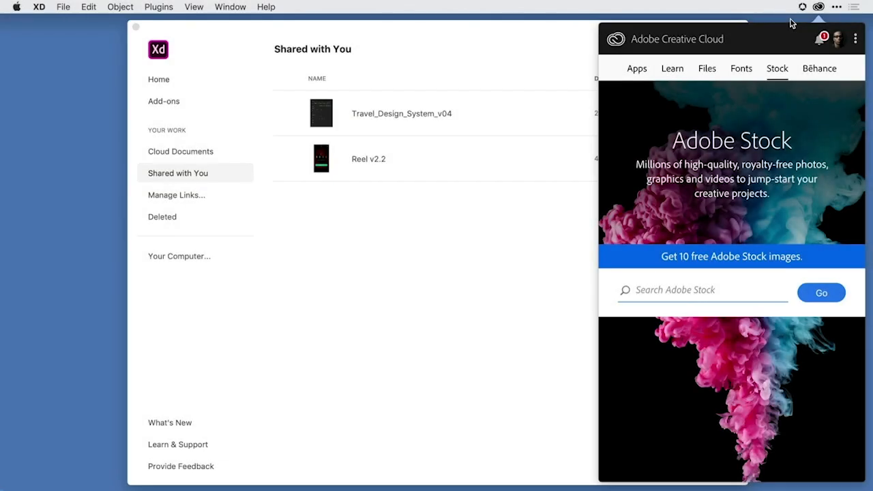
pyautogui.moveTo(843, 53)
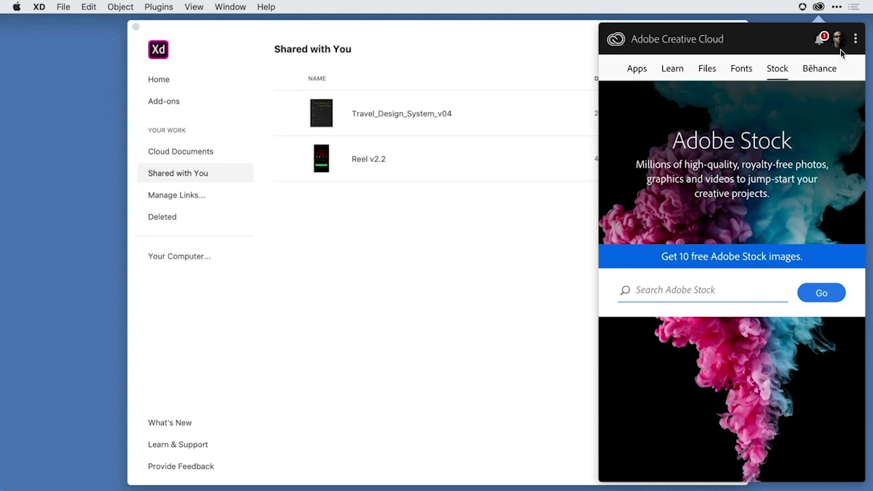
# - Review the Travel_Design_System_v04 edit invitation in Creative Cloud notifications, then dismiss the panel
pyautogui.click(820, 38)
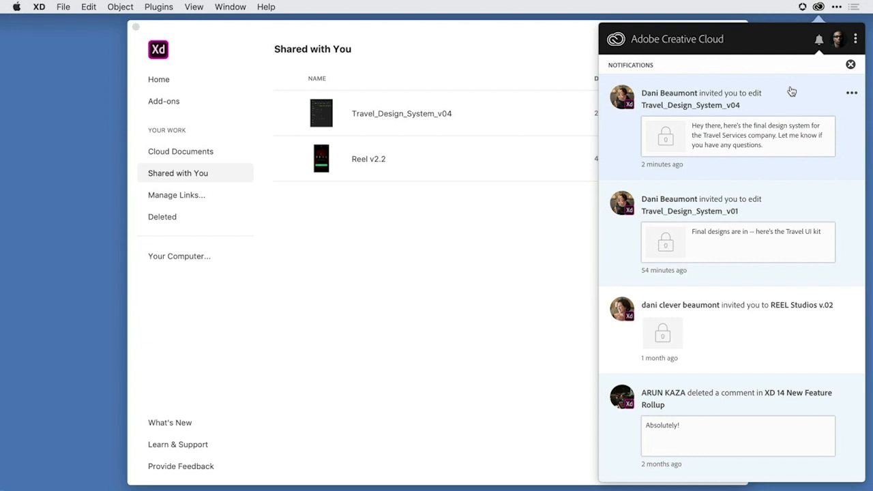
pyautogui.moveTo(752, 77)
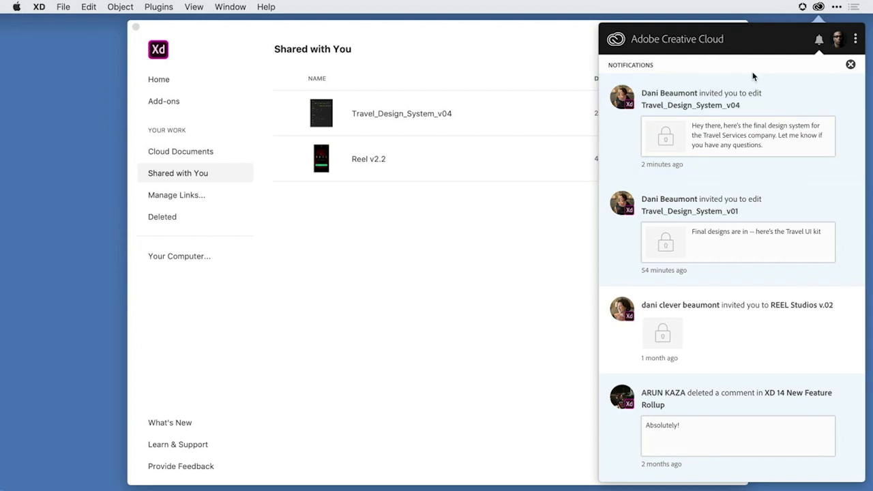
pyautogui.click(851, 64)
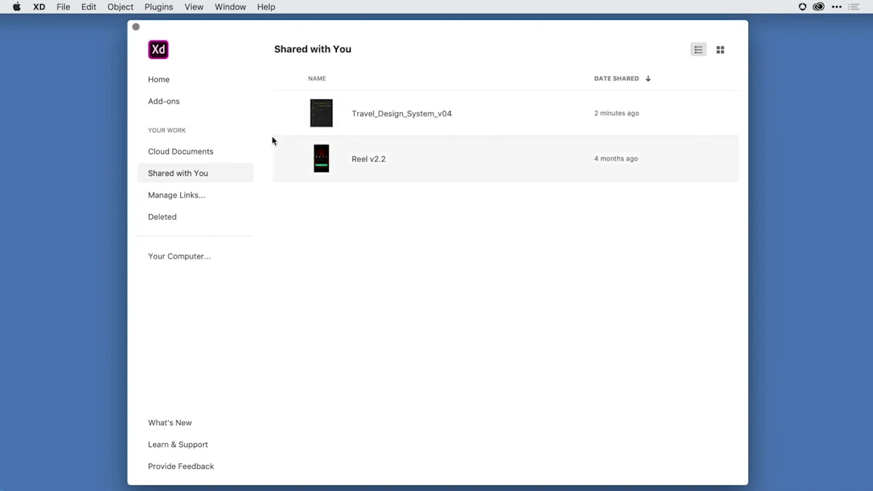
pyautogui.moveTo(210, 175)
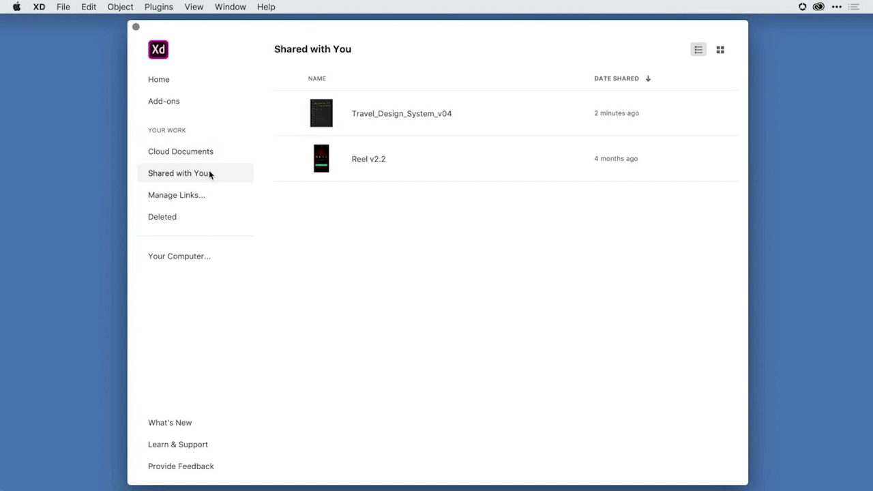
pyautogui.moveTo(368, 126)
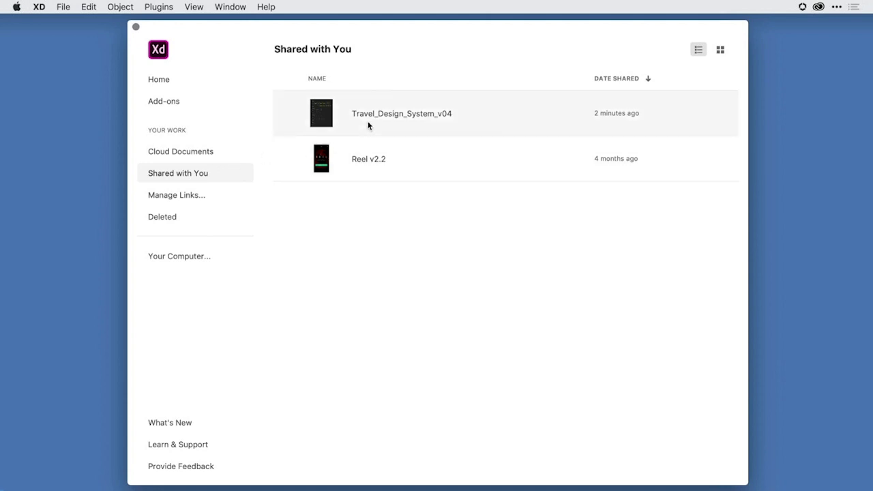
# - Return from Shared with You to the XD Home view with presets and recent files
pyautogui.click(158, 79)
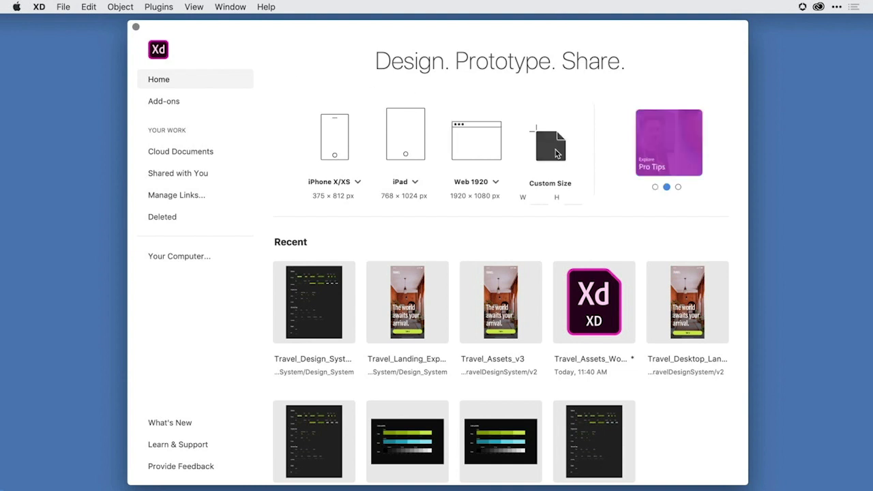
# - Create a new blank document and link the shared Travel_Design_System_v04 assets into it
pyautogui.click(550, 143)
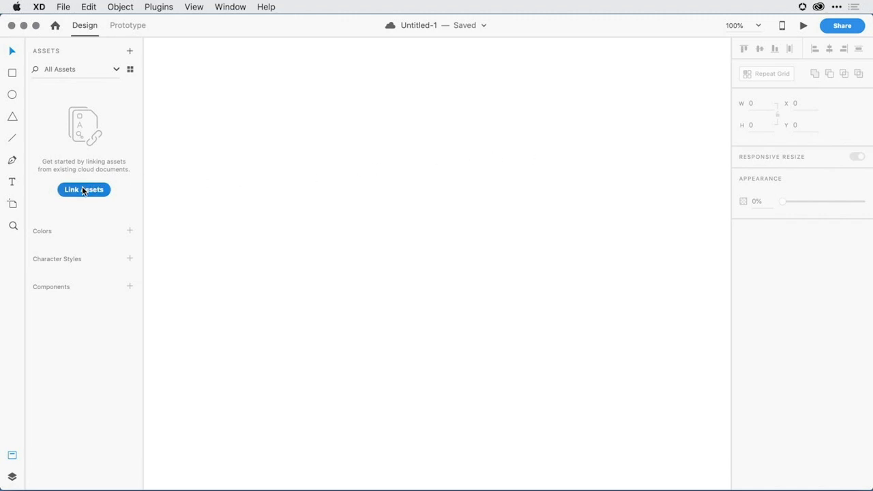
pyautogui.click(83, 189)
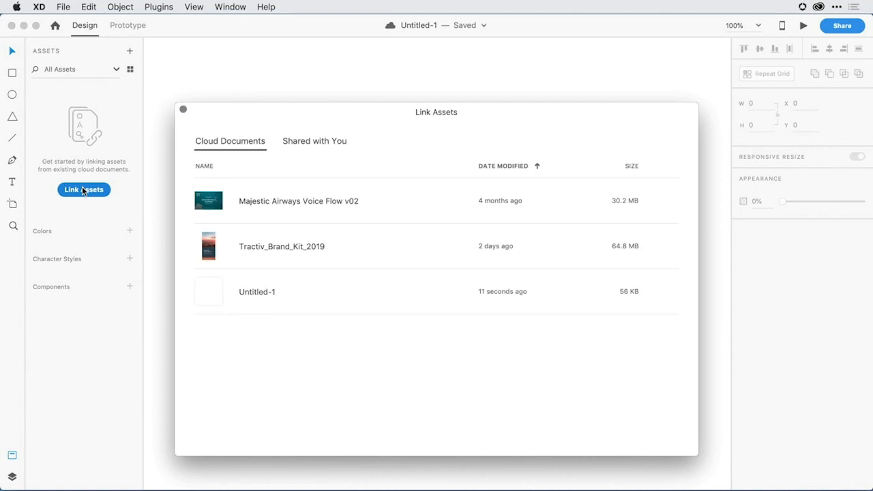
pyautogui.click(313, 141)
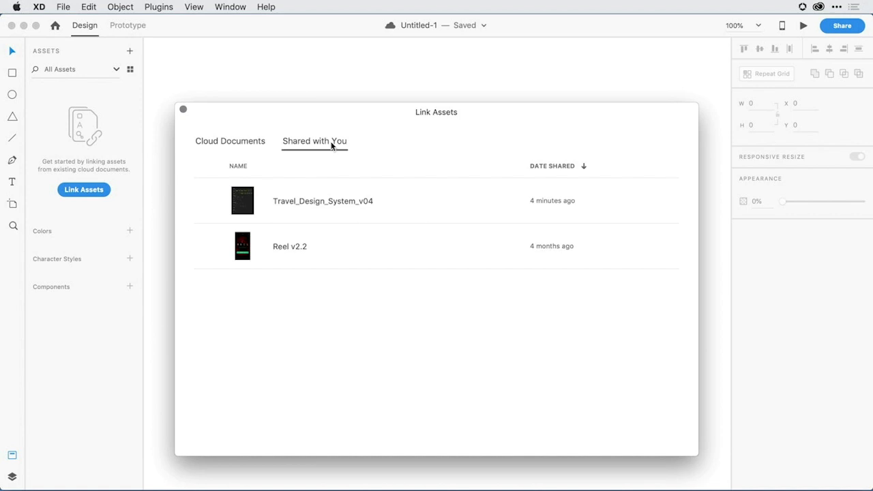
pyautogui.click(182, 109)
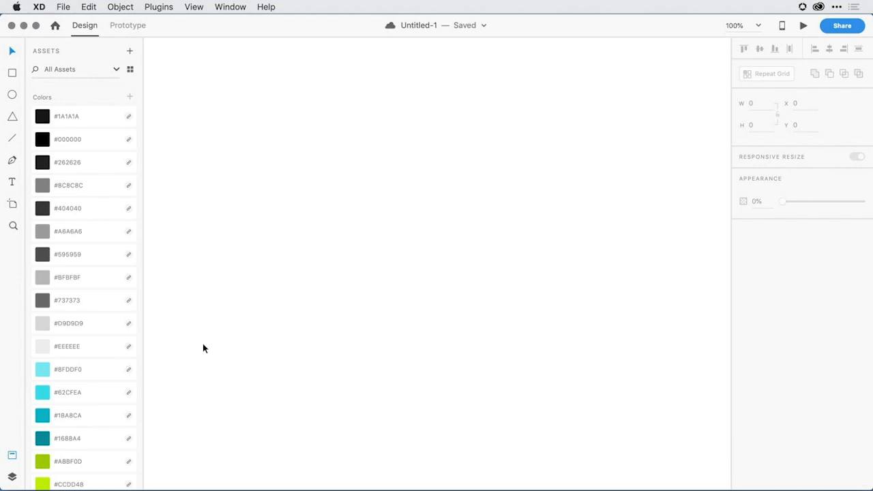
# - Draw a large artboard filled black and filter the linked assets to Components only
pyautogui.click(11, 204)
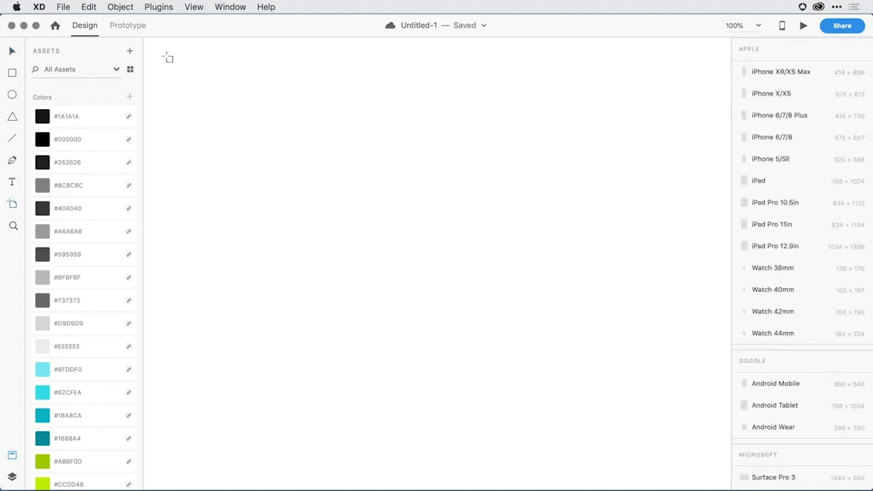
pyautogui.moveTo(169, 57); pyautogui.dragTo(686, 450)
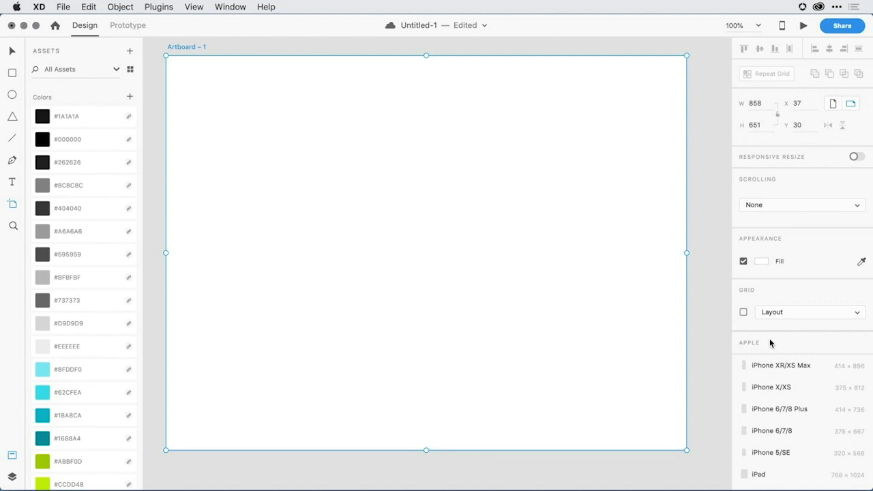
pyautogui.click(760, 262)
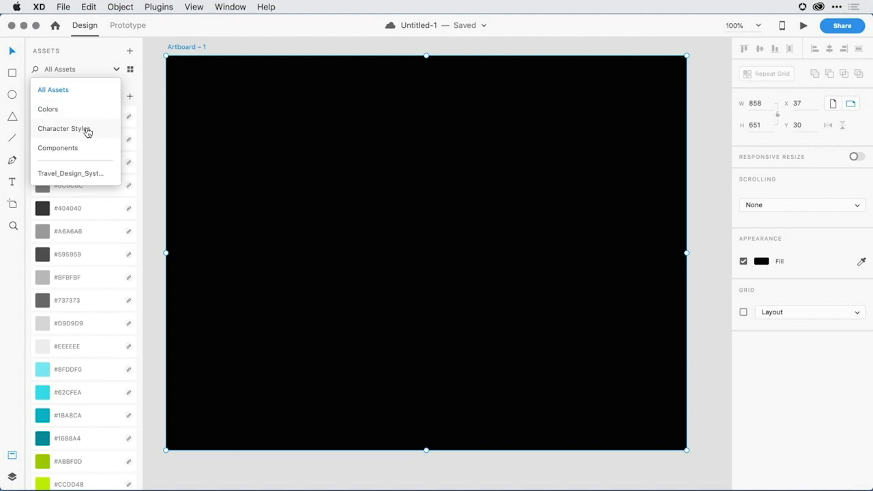
pyautogui.click(57, 147)
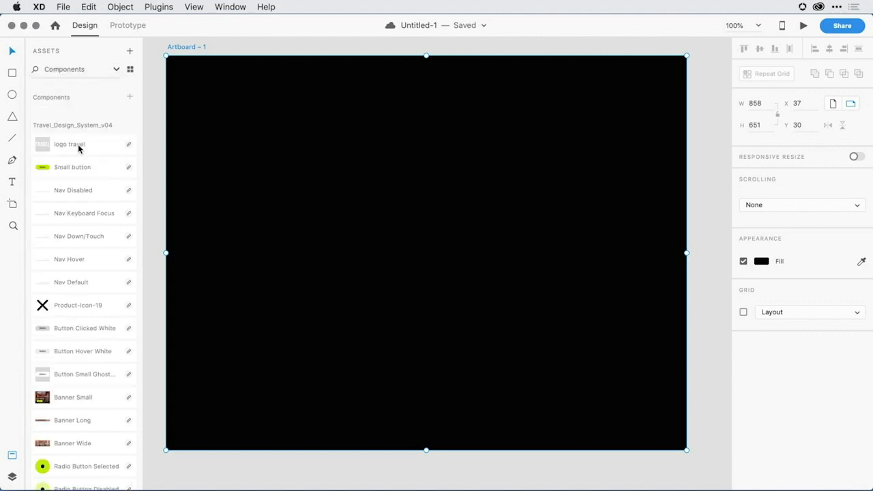
pyautogui.moveTo(72, 397); pyautogui.dragTo(225, 245)
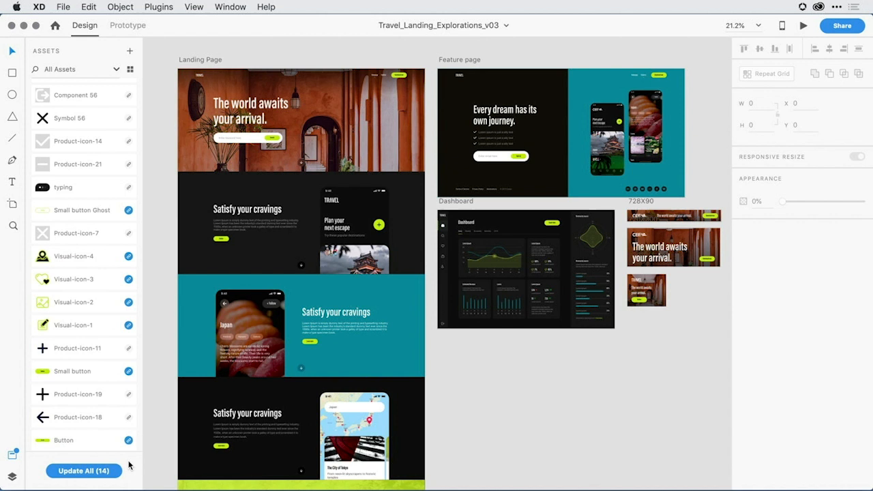
pyautogui.moveTo(152, 449)
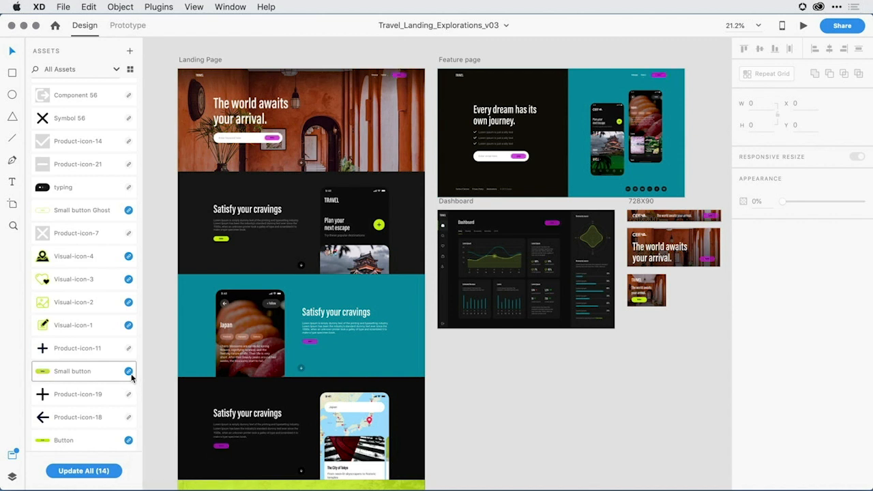
pyautogui.moveTo(128, 371)
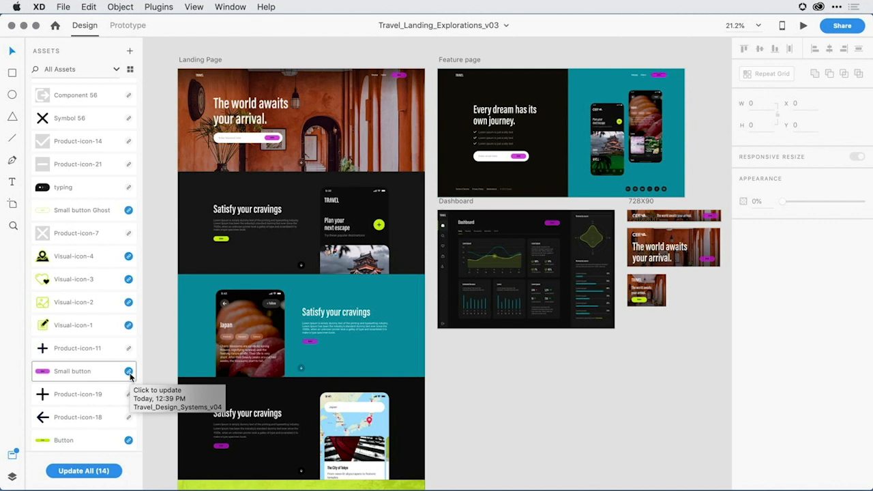
# - Preview and accept the linked Small button component update, leaving 13 pending
pyautogui.click(128, 371)
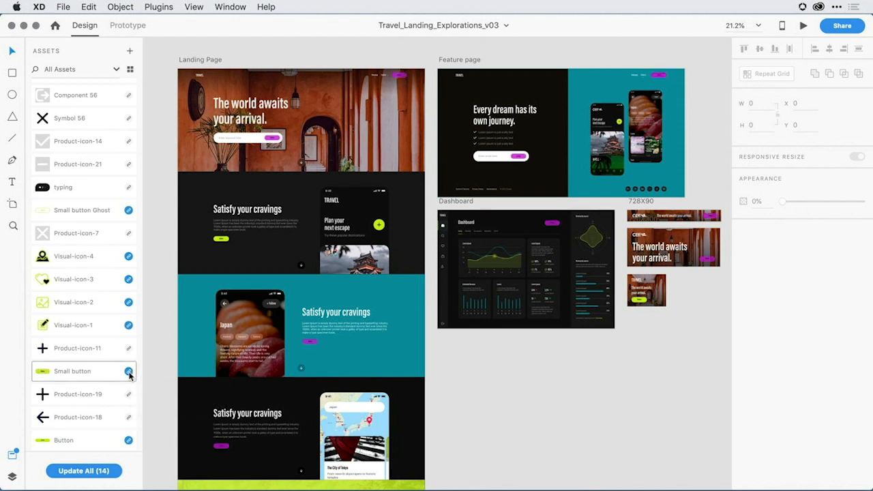
pyautogui.moveTo(128, 371)
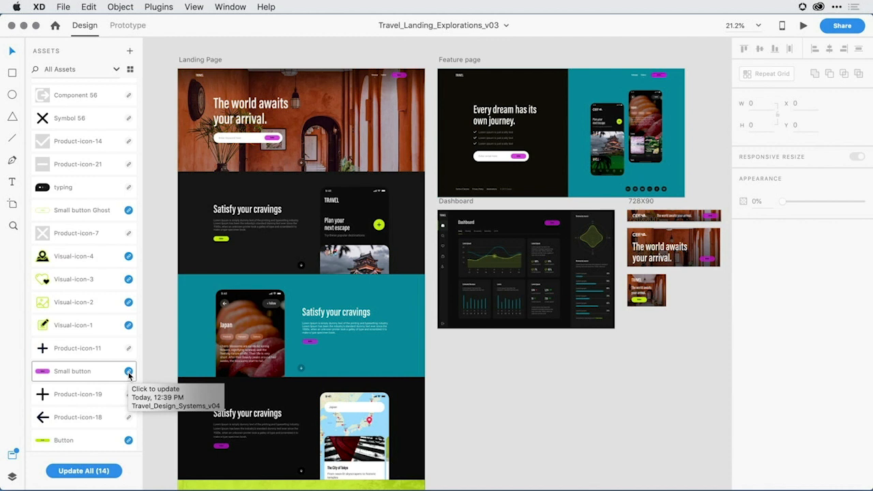
pyautogui.click(128, 370)
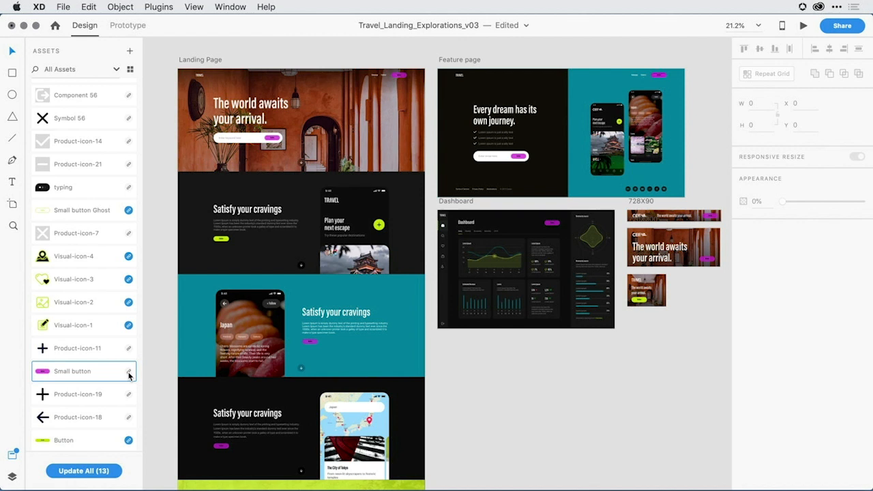